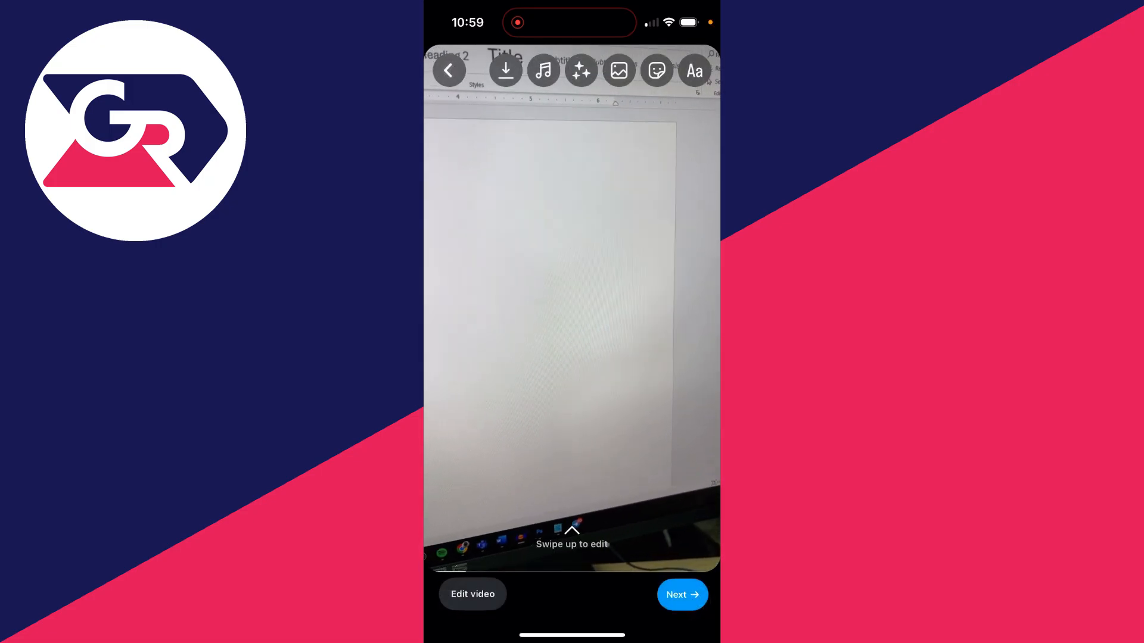
Download the reel video to the phone from the top of the editor.
click(543, 70)
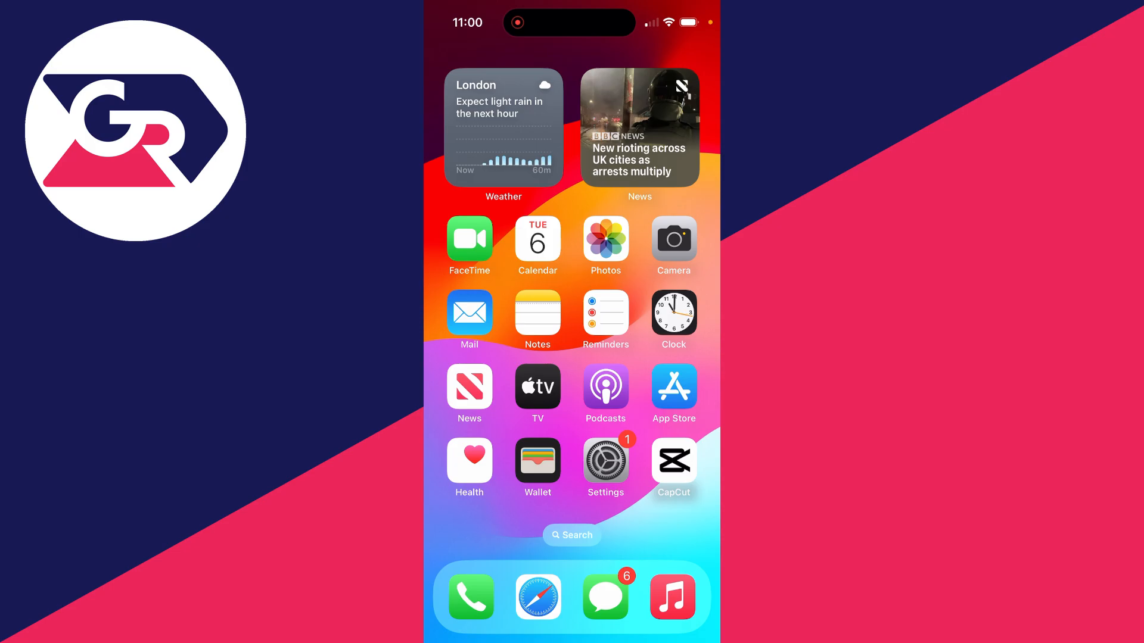
Launch CapCut and add the 00:06 saved reel video to a new project.
click(672, 460)
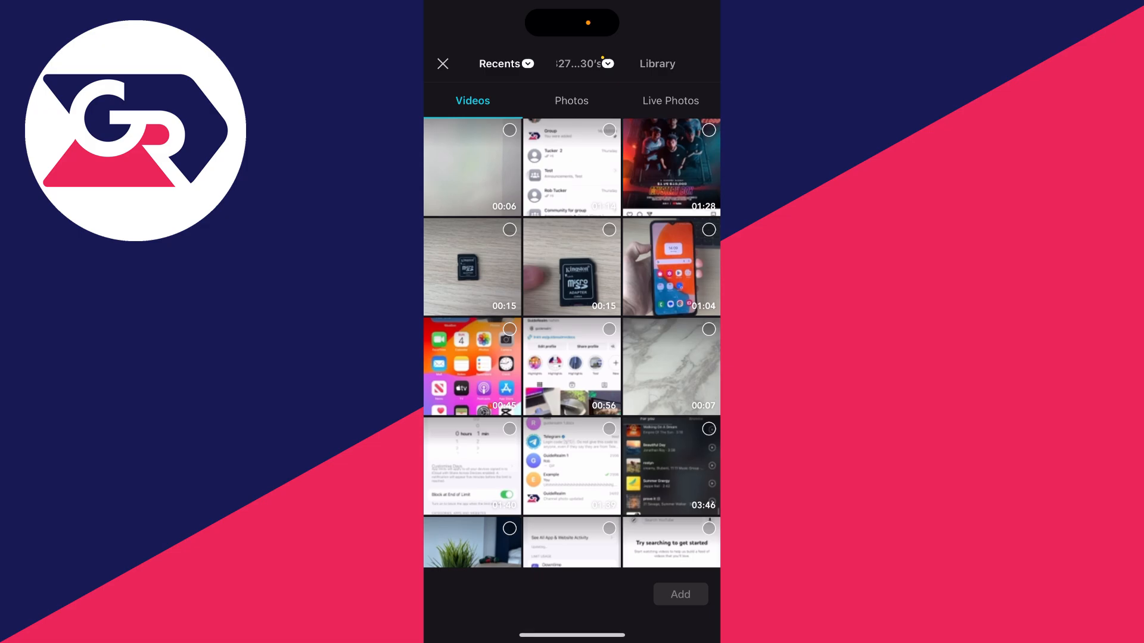
click(472, 166)
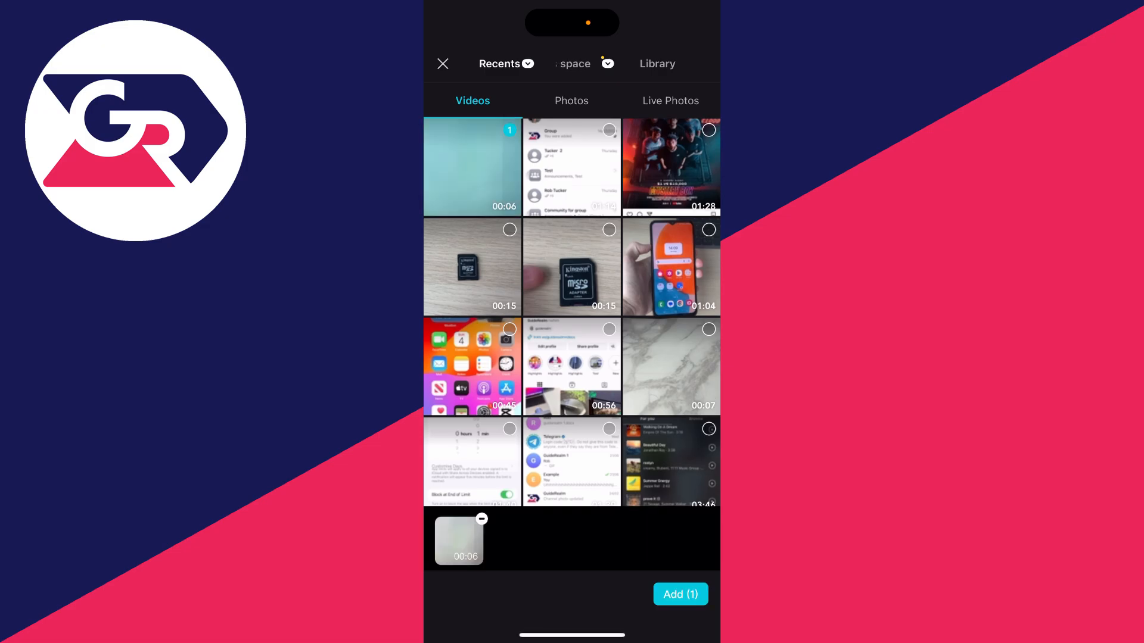
click(679, 595)
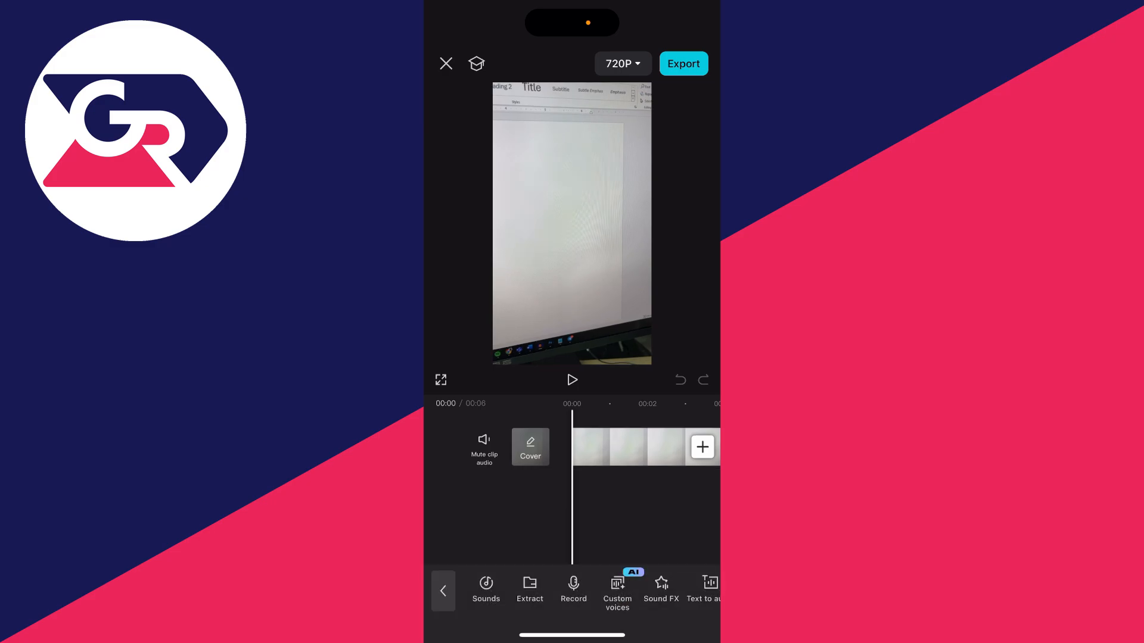
Open the Sounds library, scroll it, and switch to Your audio sources.
click(486, 589)
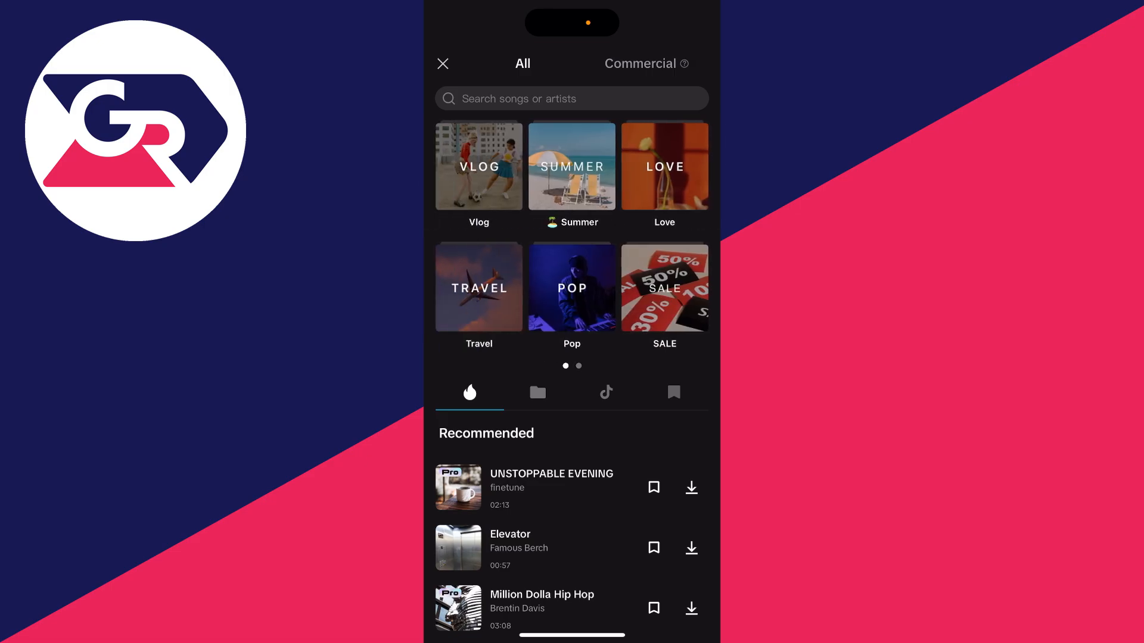
scroll(down, 3)
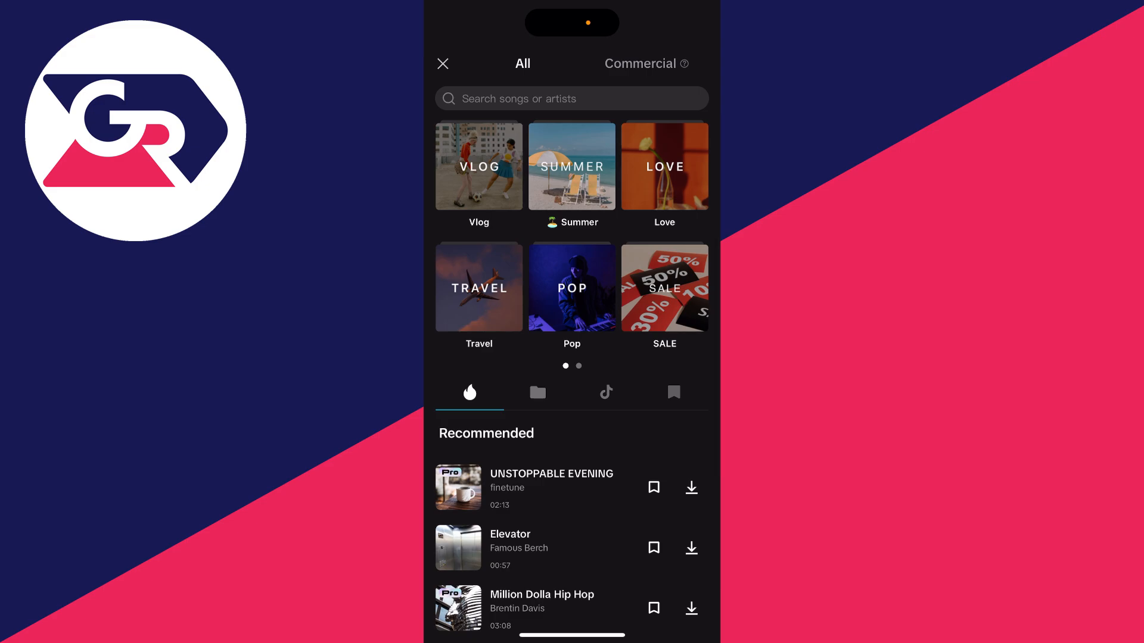
click(537, 392)
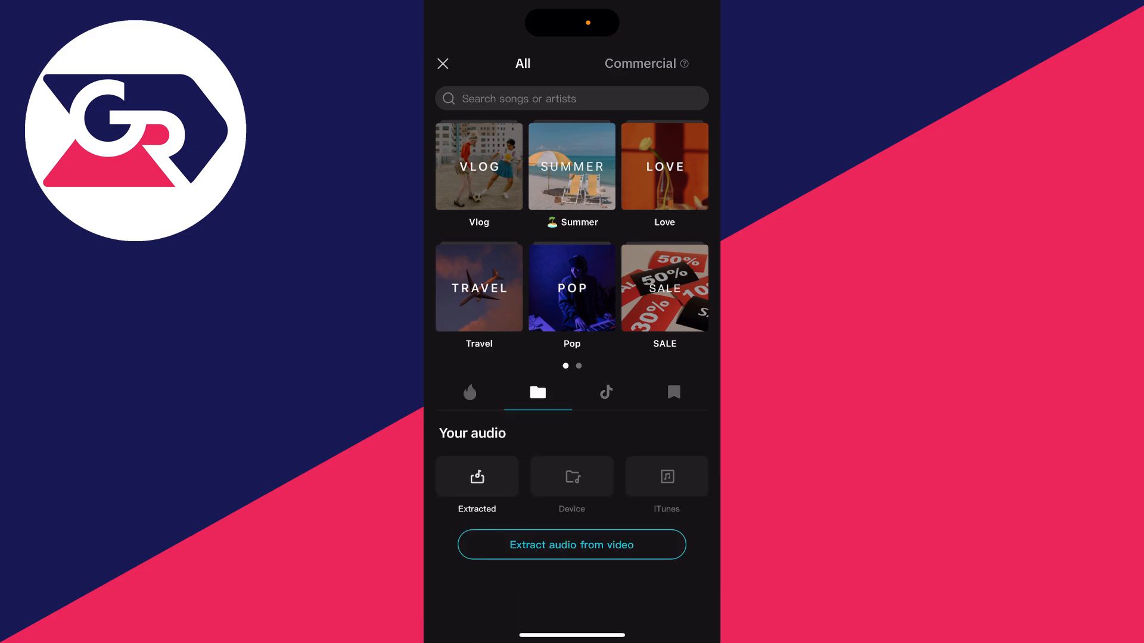
click(571, 477)
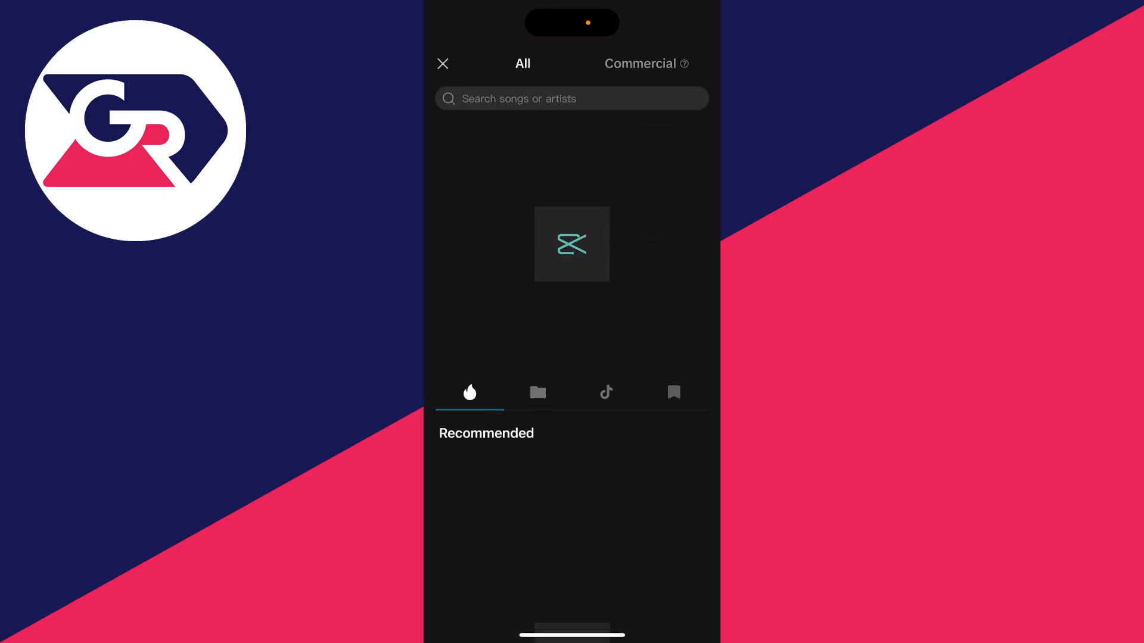
Open the iTunes song list under Your audio in the sound library.
click(537, 392)
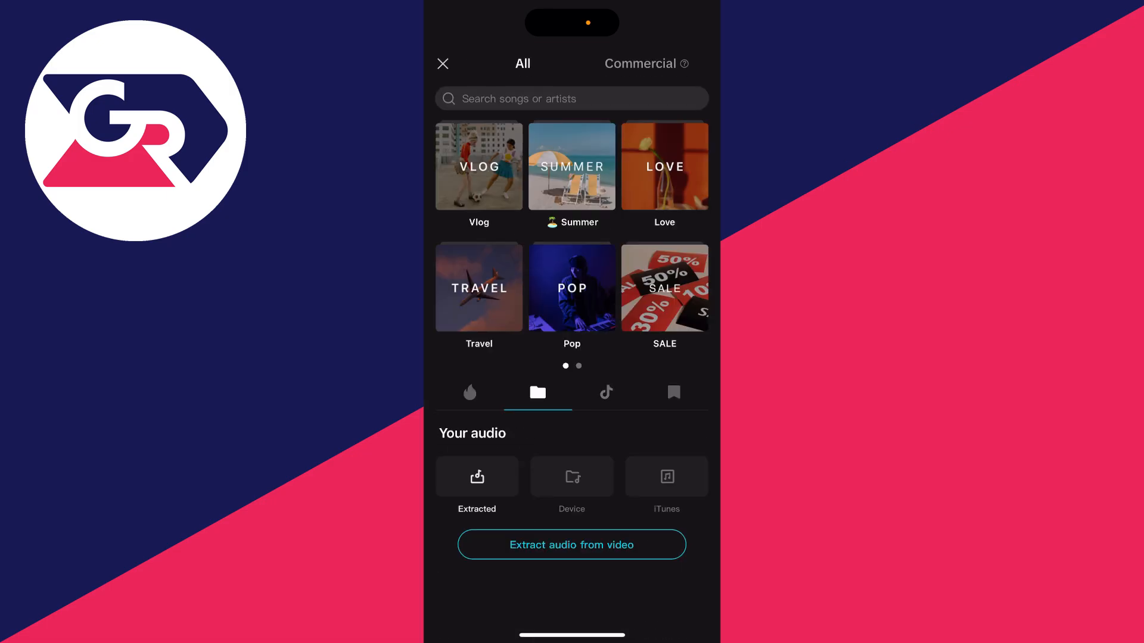
click(665, 477)
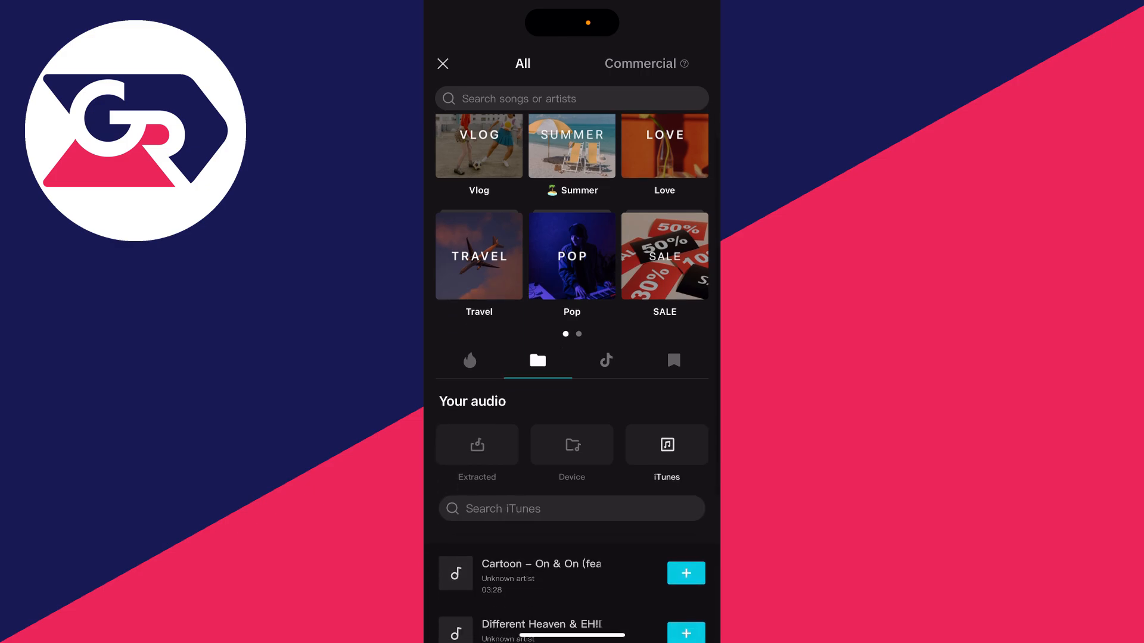